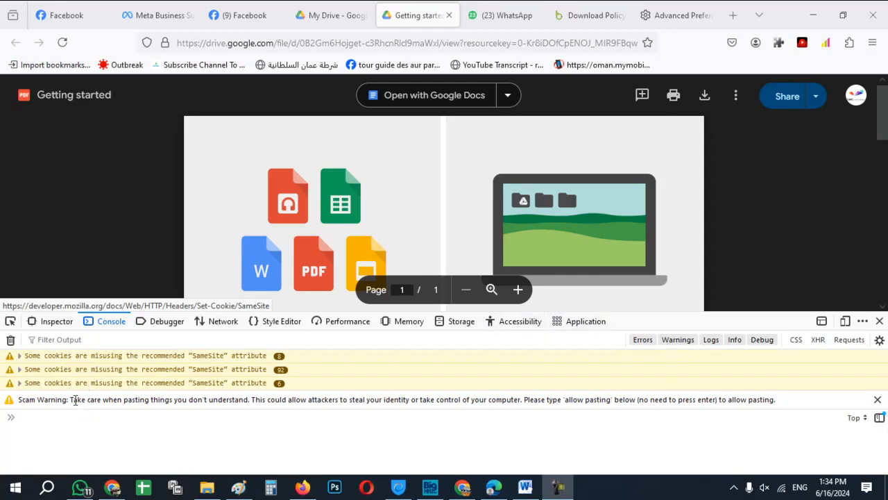
Load about:config in a new Firefox tab, reaching the caution warning
double_click(42, 399)
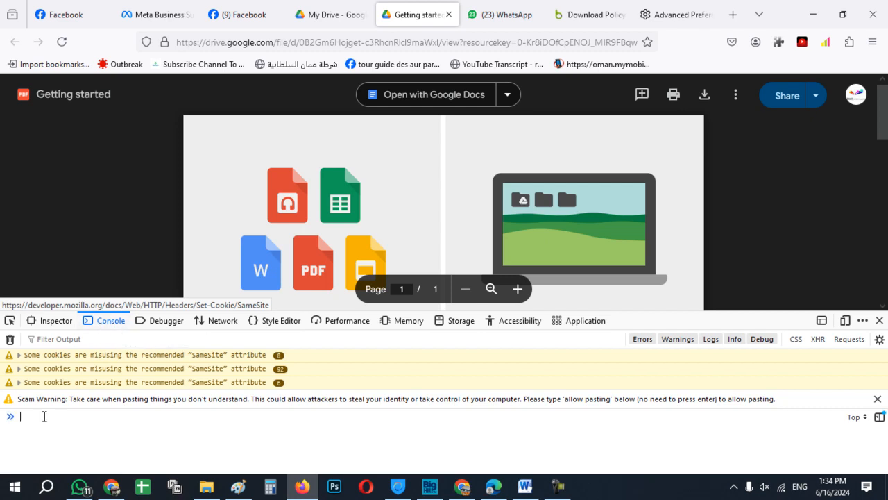
mouse_move(59, 410)
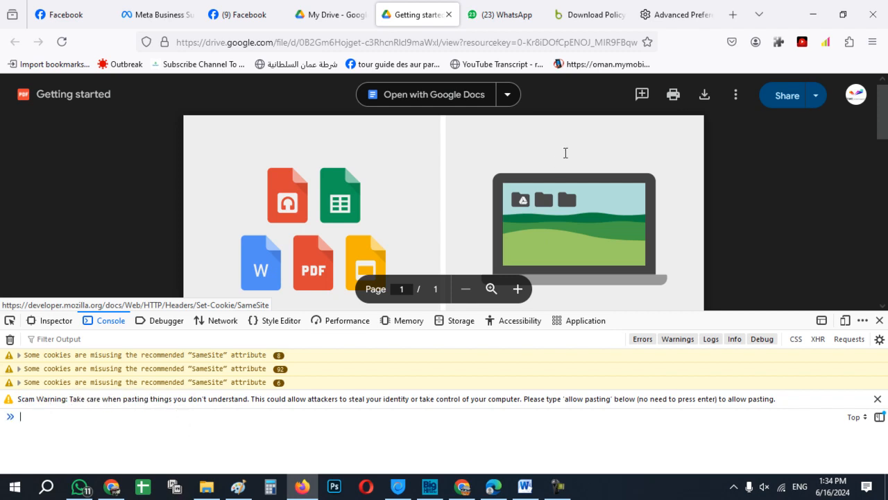
left_click(733, 14)
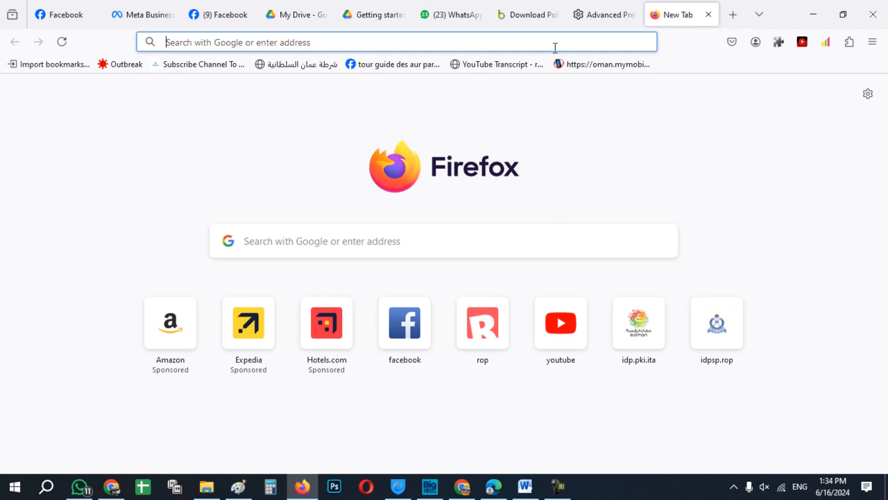
type("about:config")
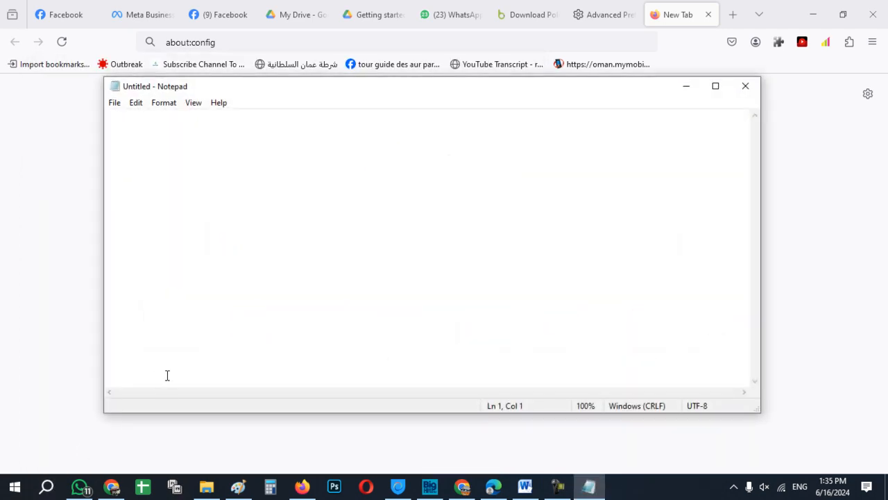
type("about:co")
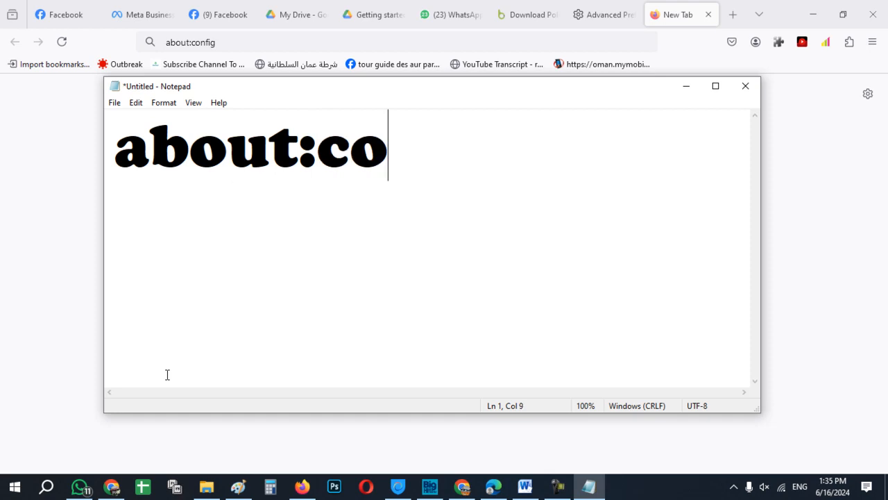
type("nfig")
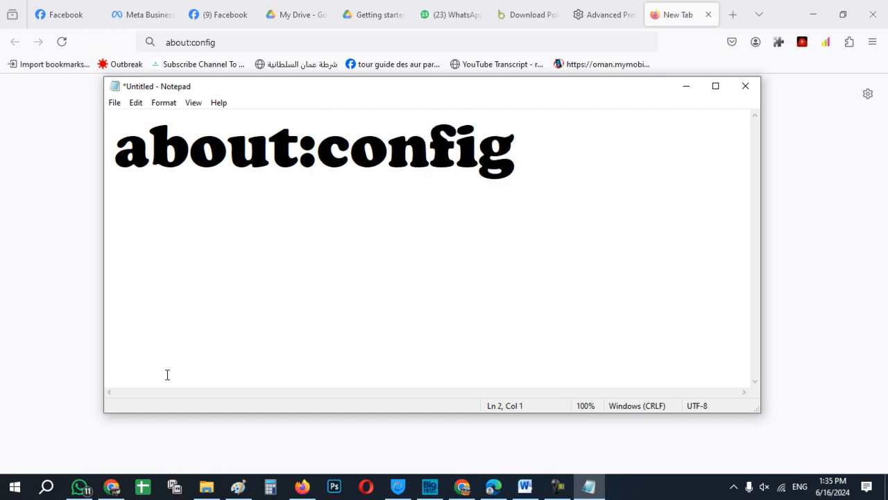
type("enter")
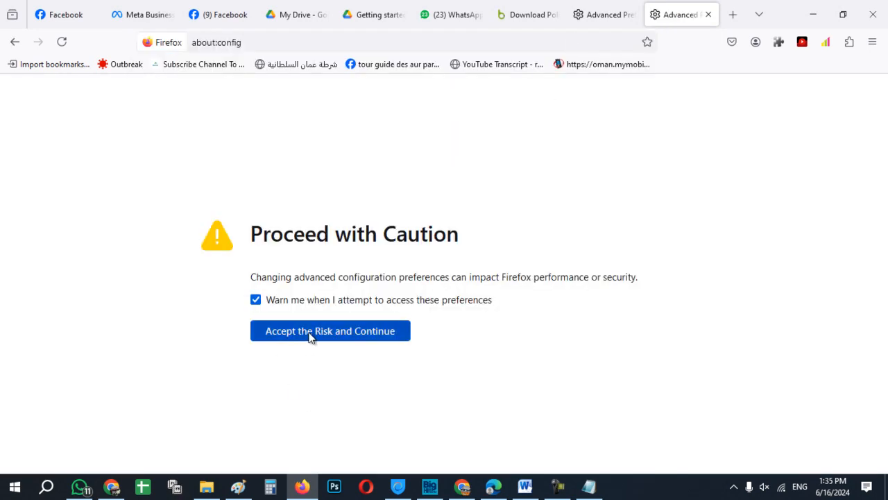
Accept the risk, find devtools.selfxss.count, and save its value as 100
left_click(329, 330)
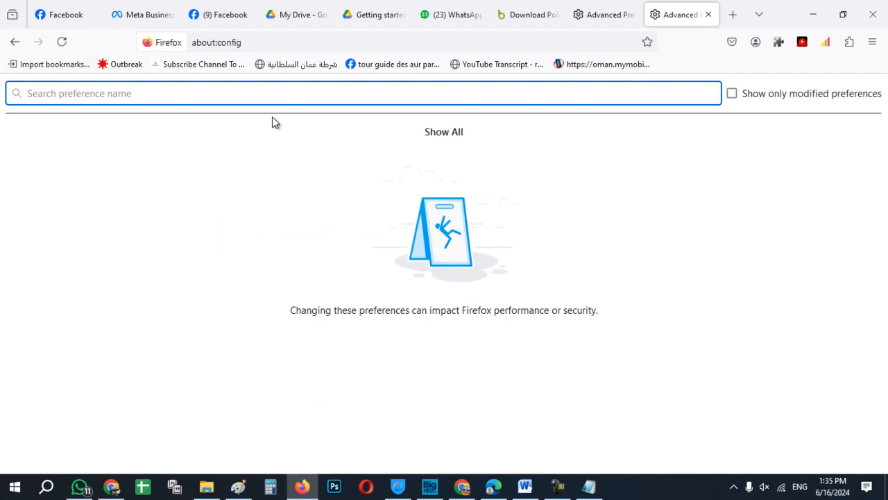
left_click(93, 93)
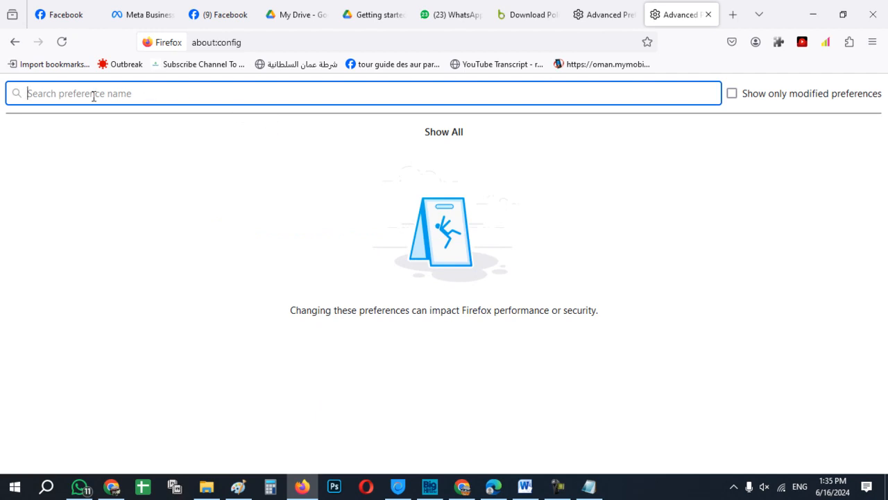
type("devtools.sel")
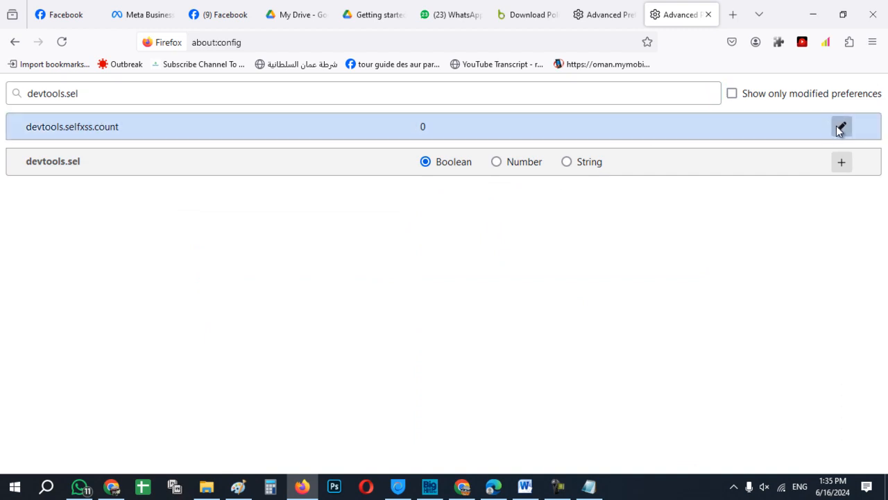
left_click(841, 126)
type("100")
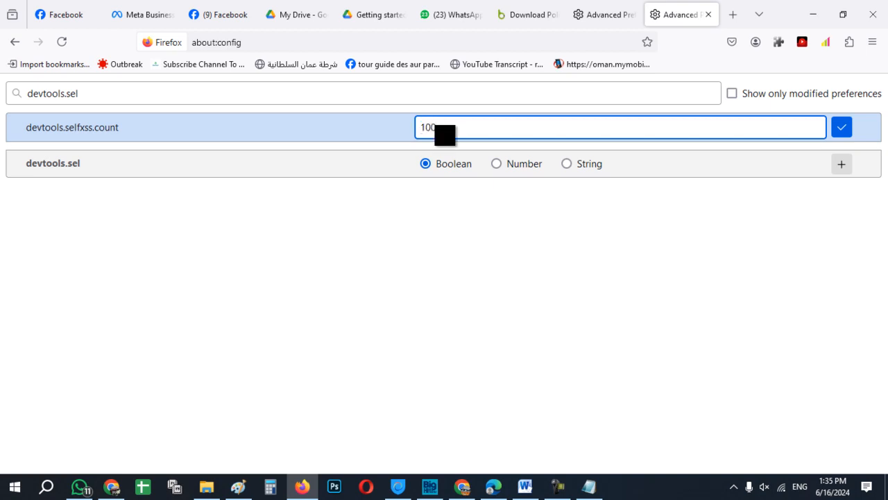
mouse_move(842, 127)
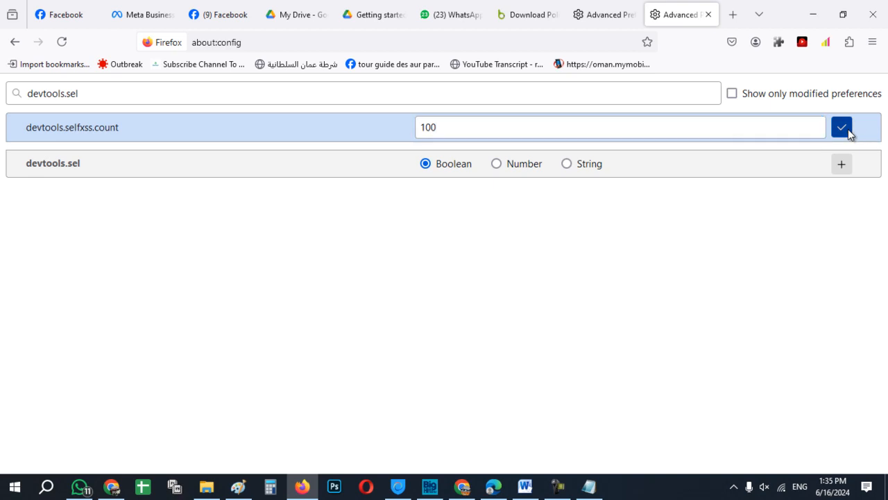
left_click(841, 127)
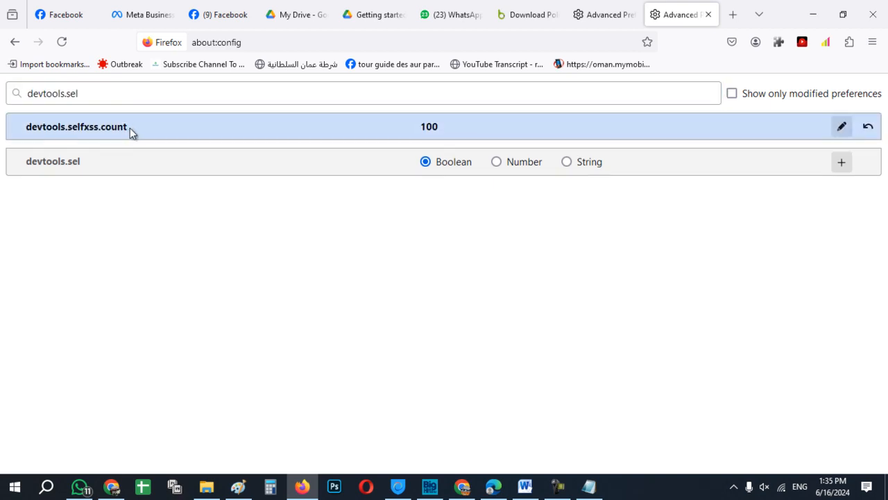
Paste 'devtools.selfxss.count' under 'enter' in Notepad, then minimize the notes
right_click(76, 127)
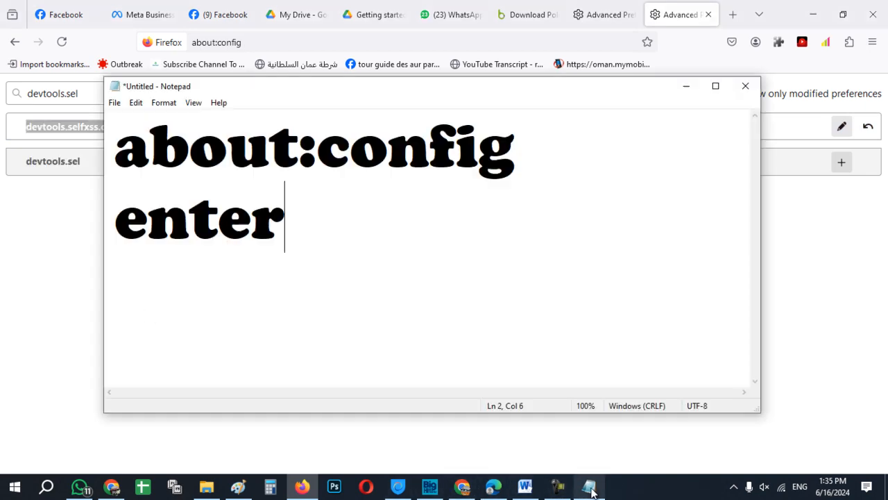
type("devtools.selfxss.count")
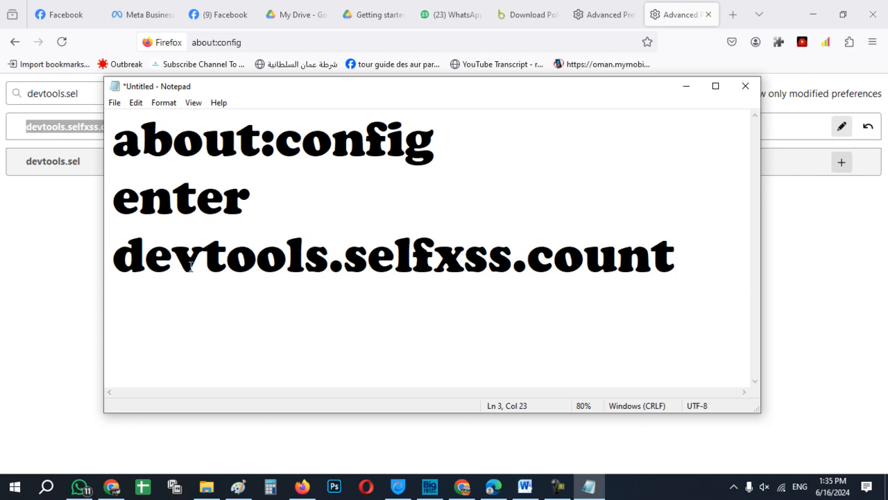
double_click(388, 255)
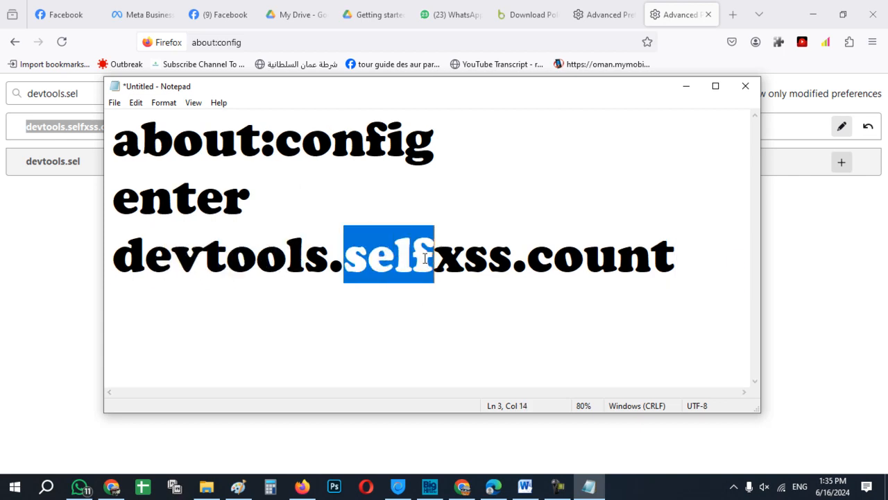
double_click(479, 255)
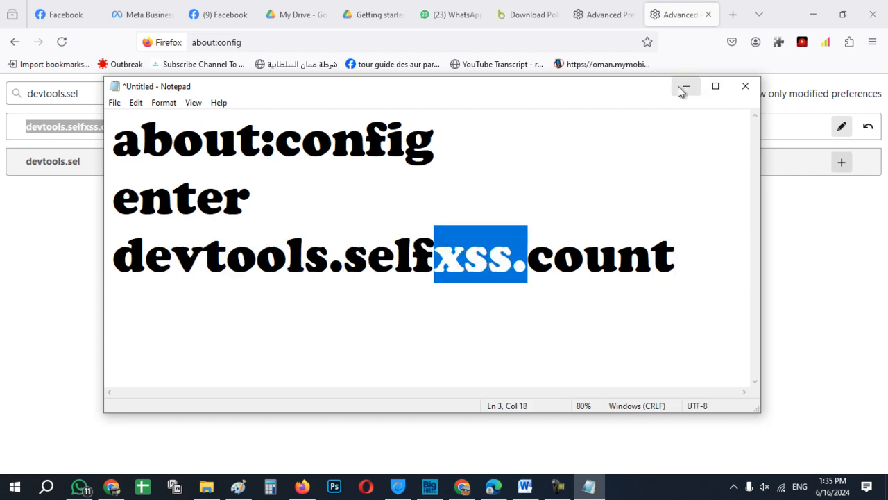
left_click(684, 86)
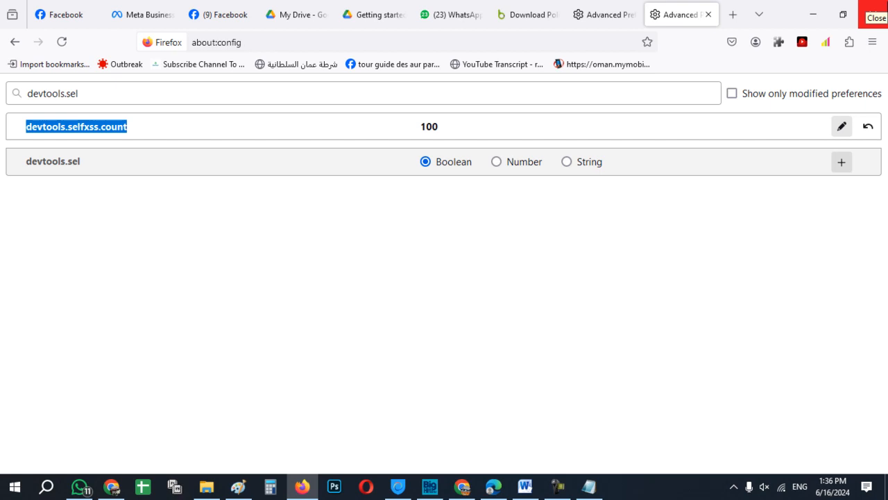
Return to the Getting started Google Drive tab and reload it
left_click(14, 485)
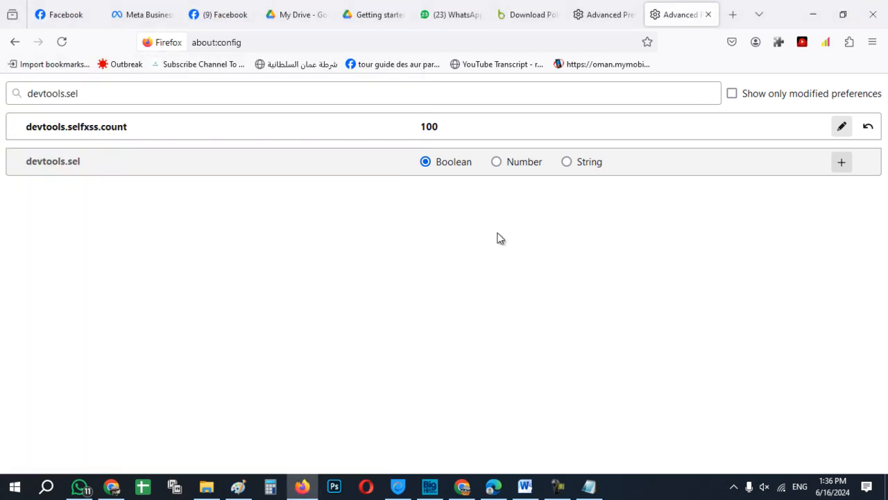
left_click(525, 485)
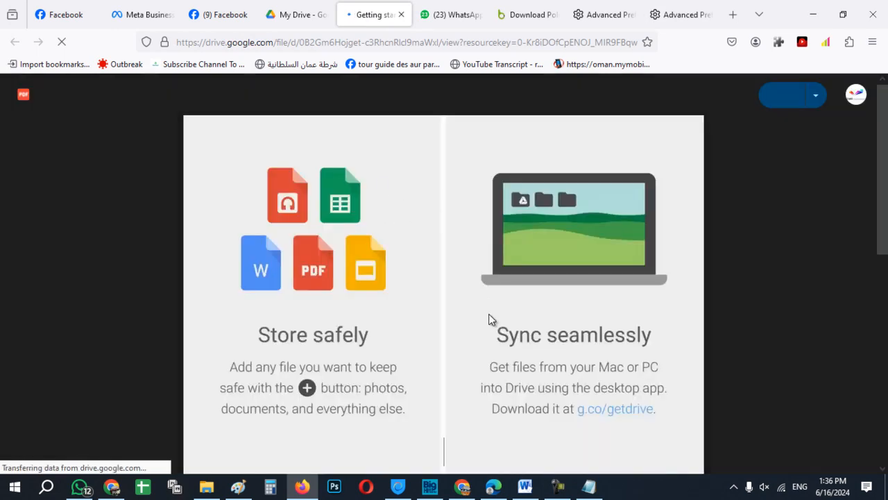
Paste 'devtools.selfxss.count' into the F12 console without a scam warning
key("F12")
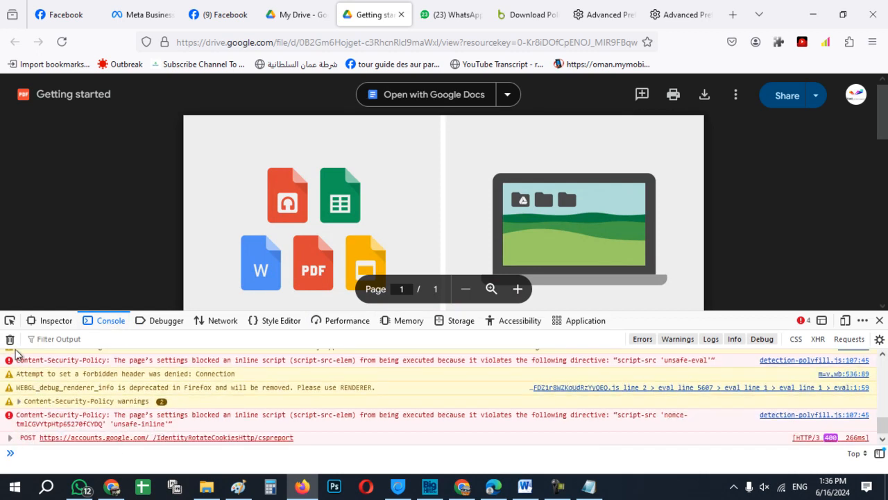
type("devtools.selfxss.count")
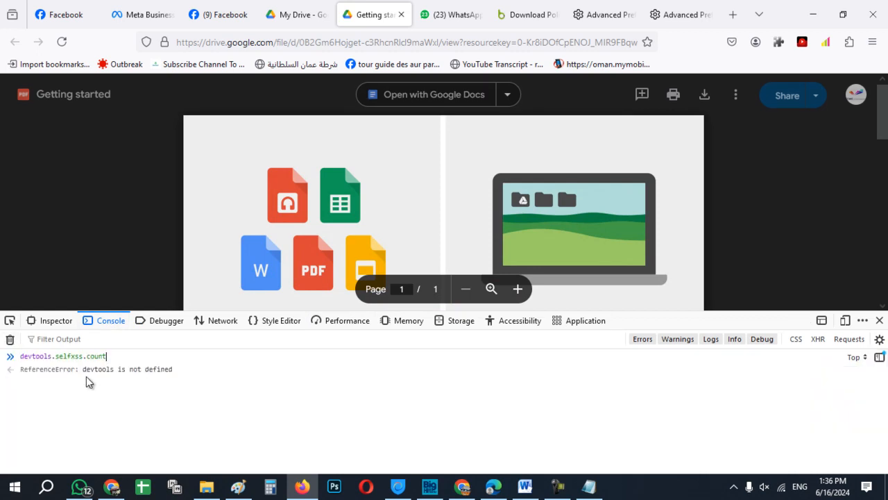